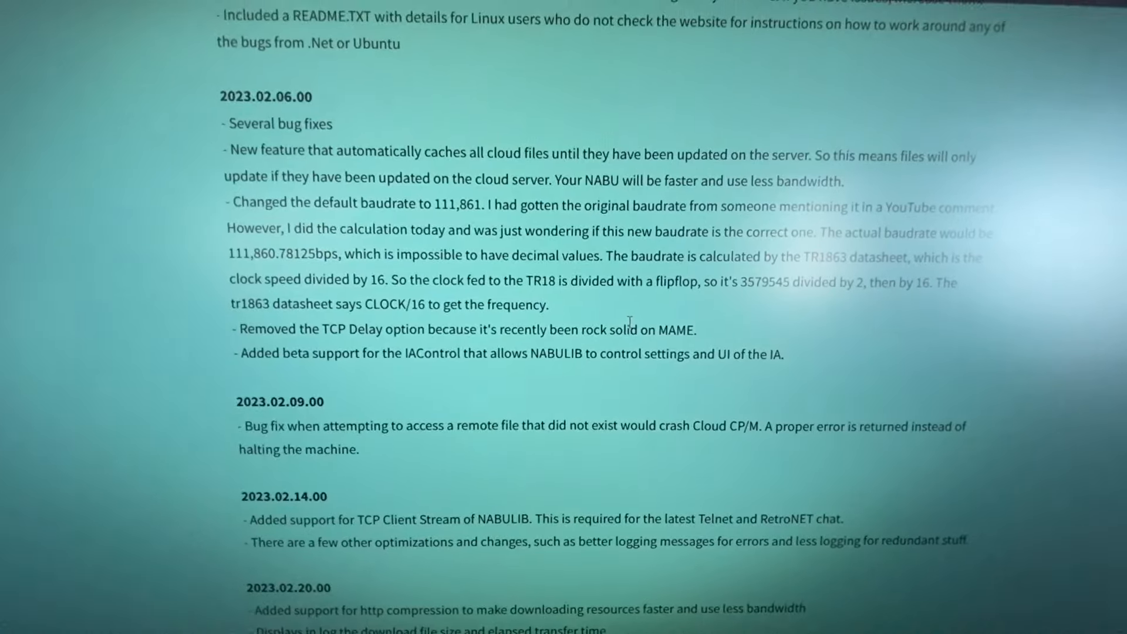
pyautogui.scroll(3)
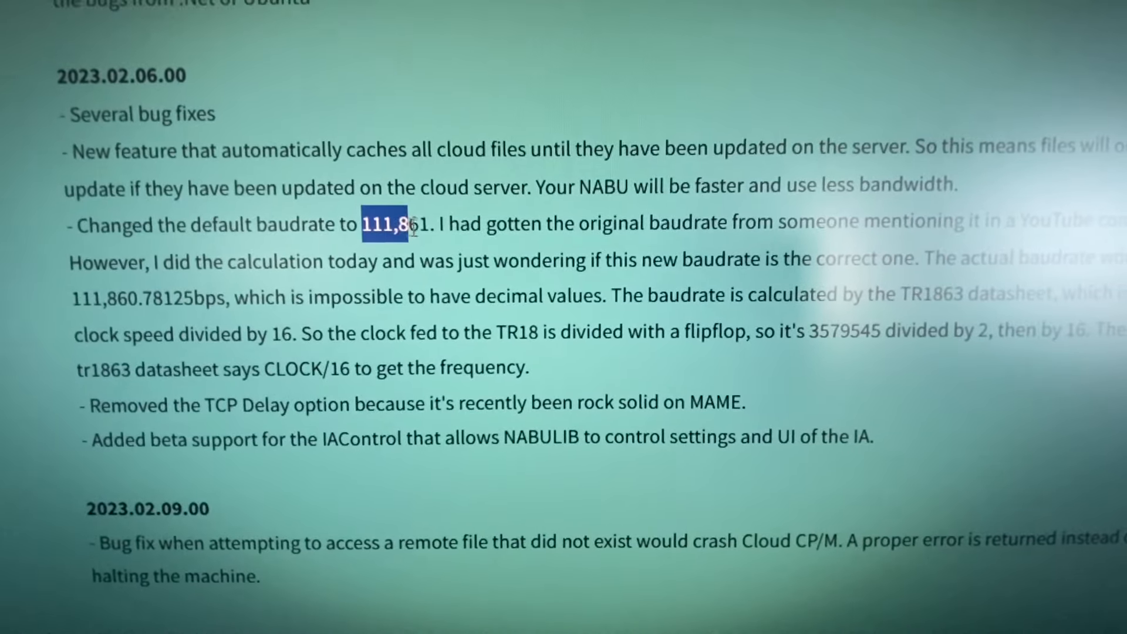
pyautogui.scroll(3)
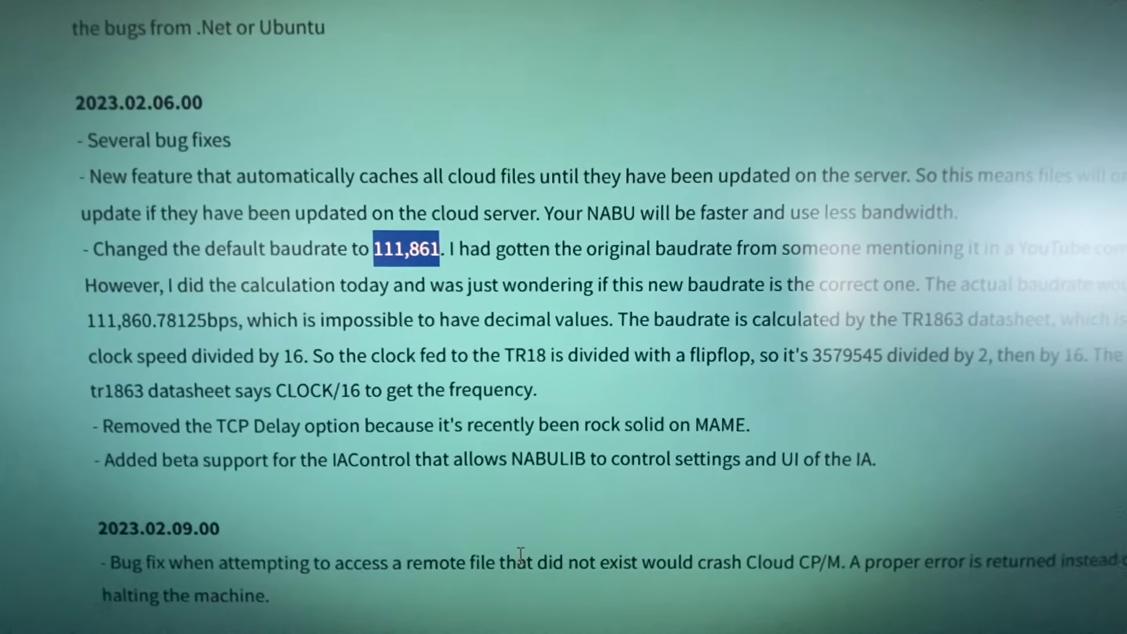
pyautogui.scroll(3)
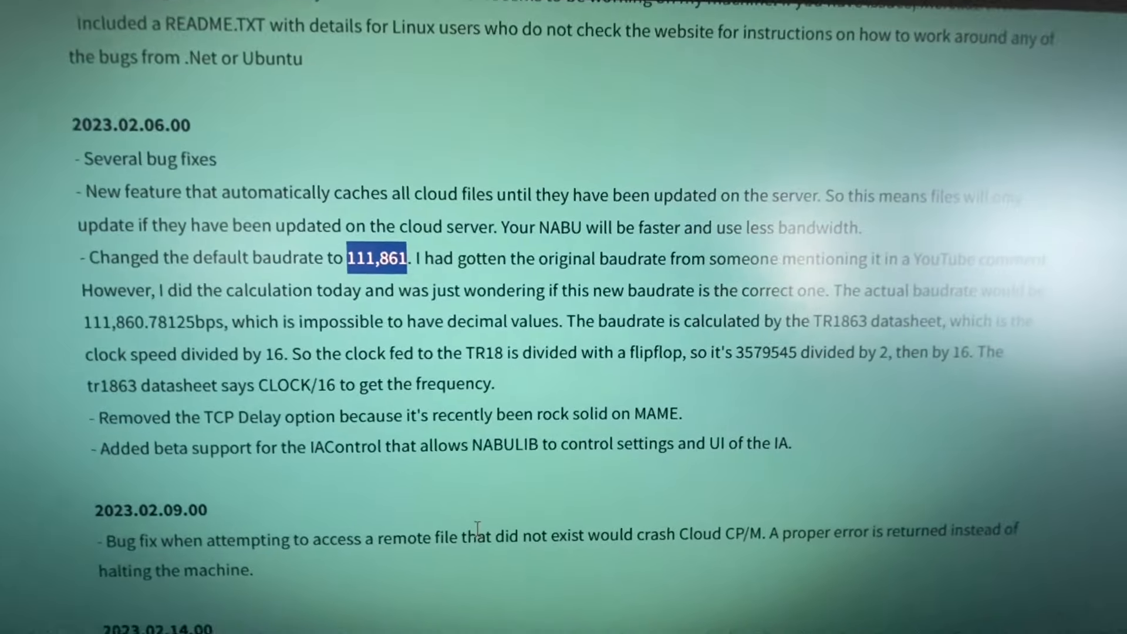
pyautogui.scroll(3)
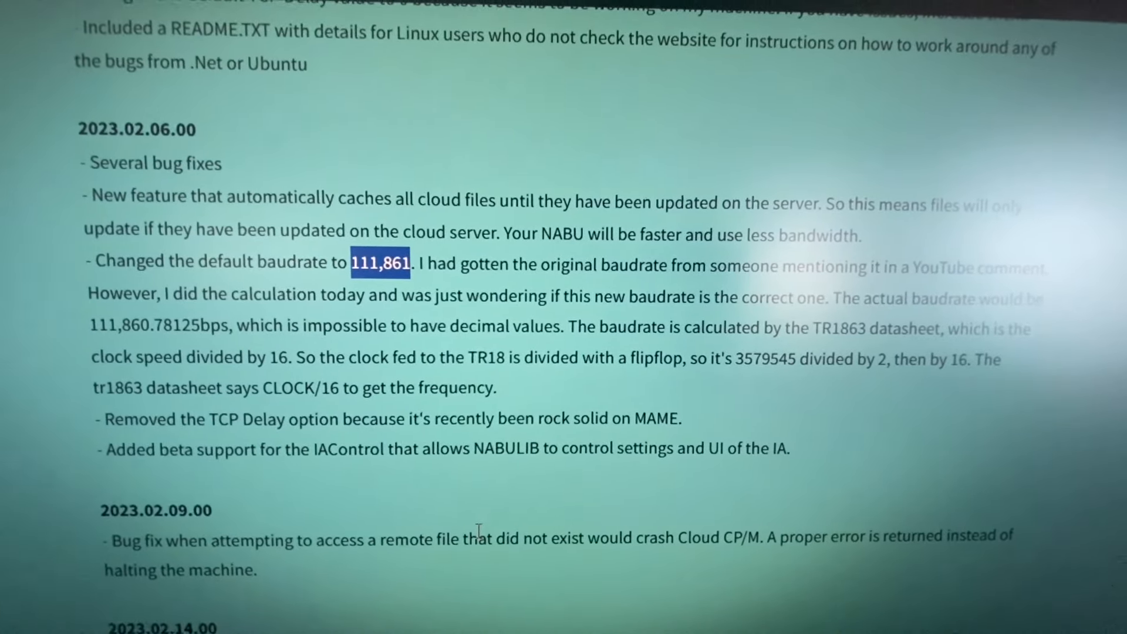
pyautogui.scroll(-3)
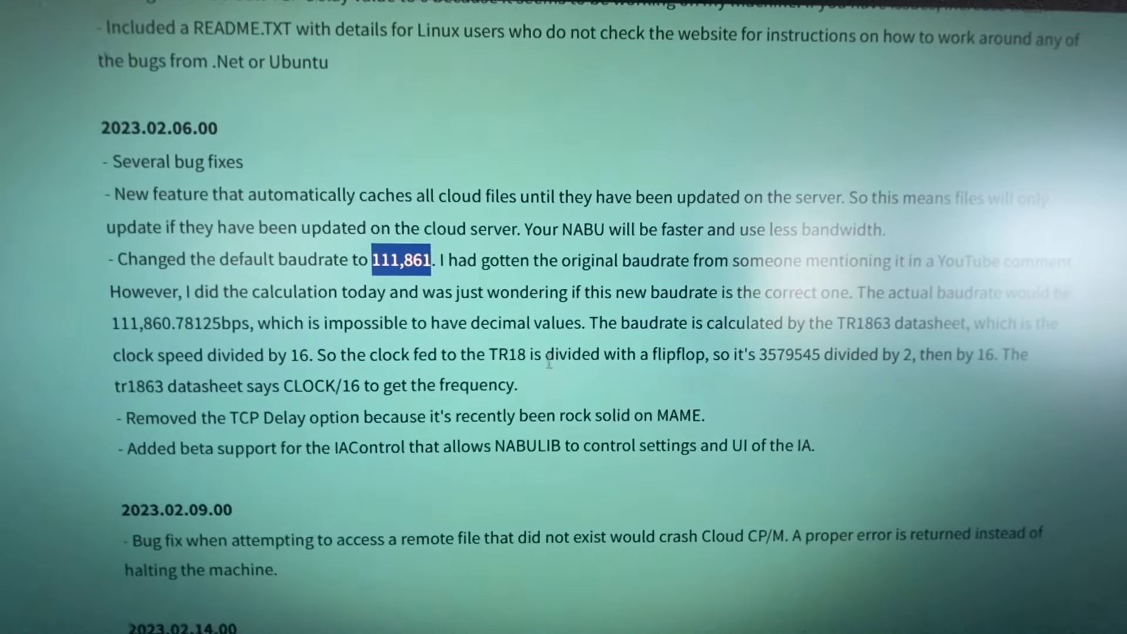
pyautogui.scroll(3)
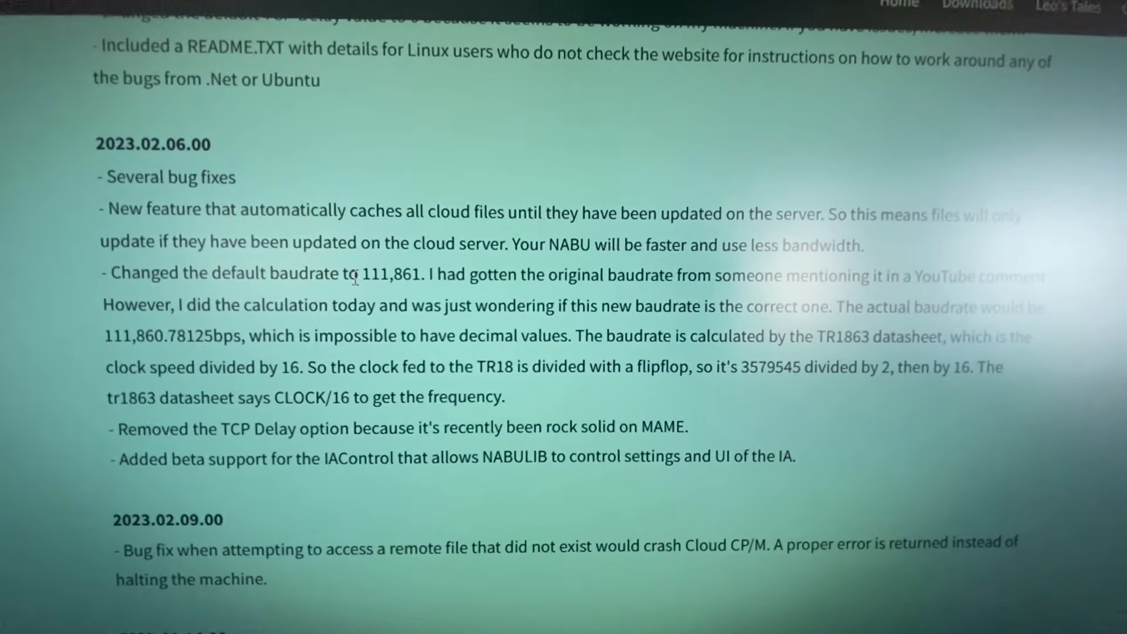